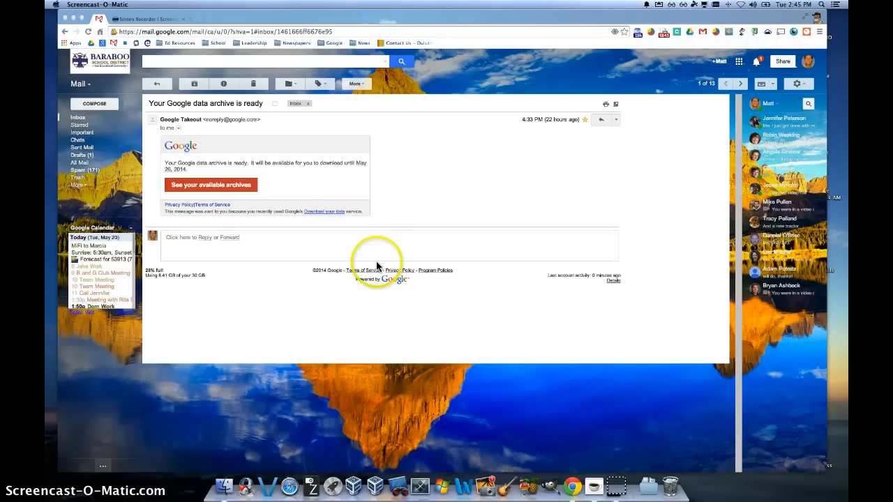
mouse_move(331, 189)
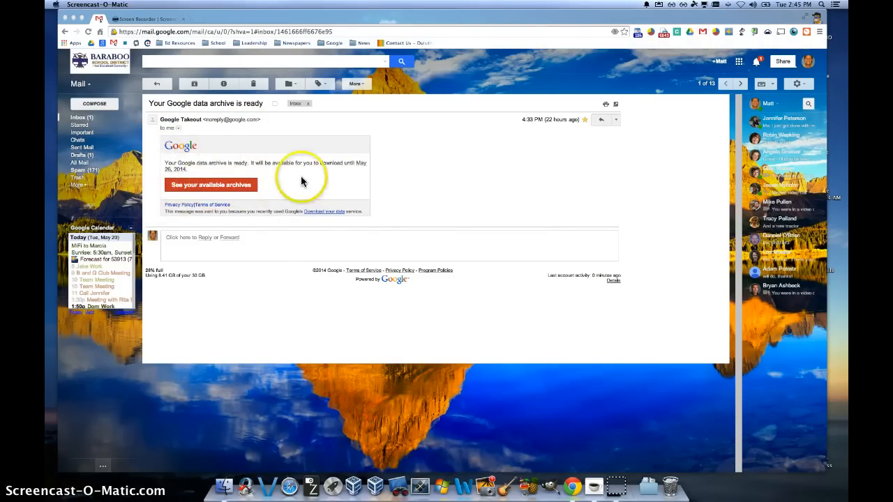
Open the Takeout 'My archives' page showing the 555.1 MB zip and 4.53 GB mail file
left_click(211, 185)
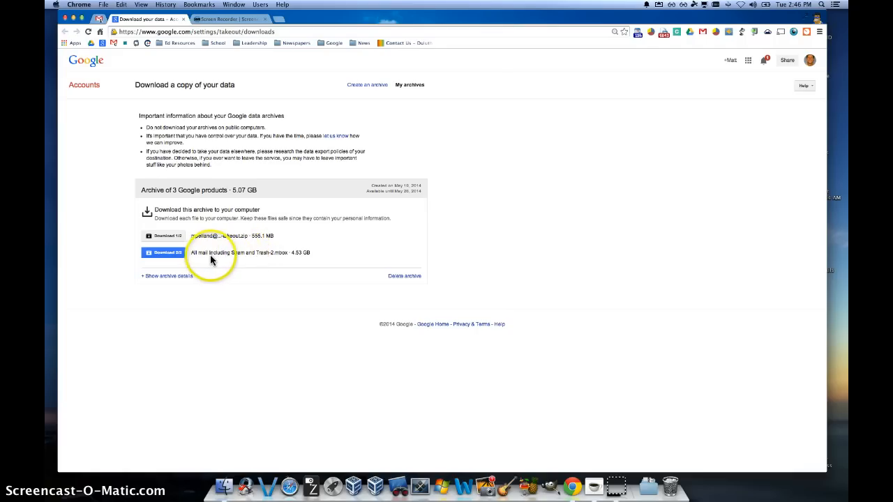
mouse_move(214, 242)
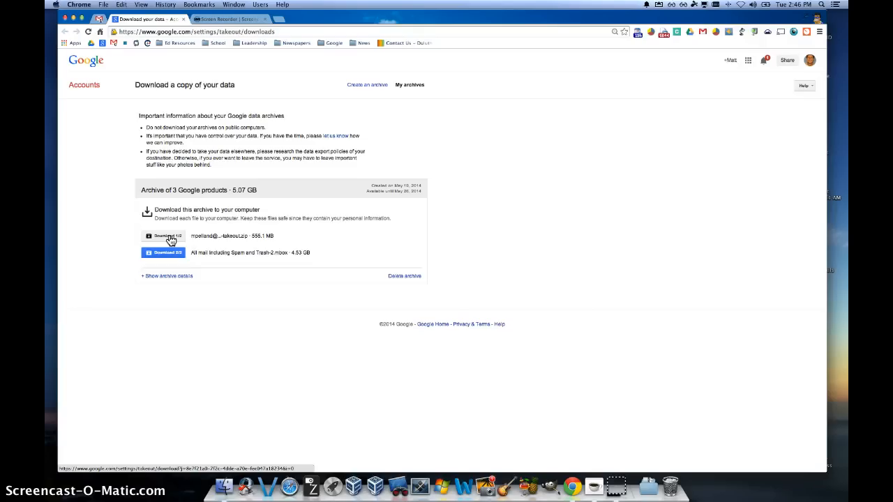
Download archive part 1/2 (555.1 MB zip) into Downloads after re-entering the password
left_click(163, 236)
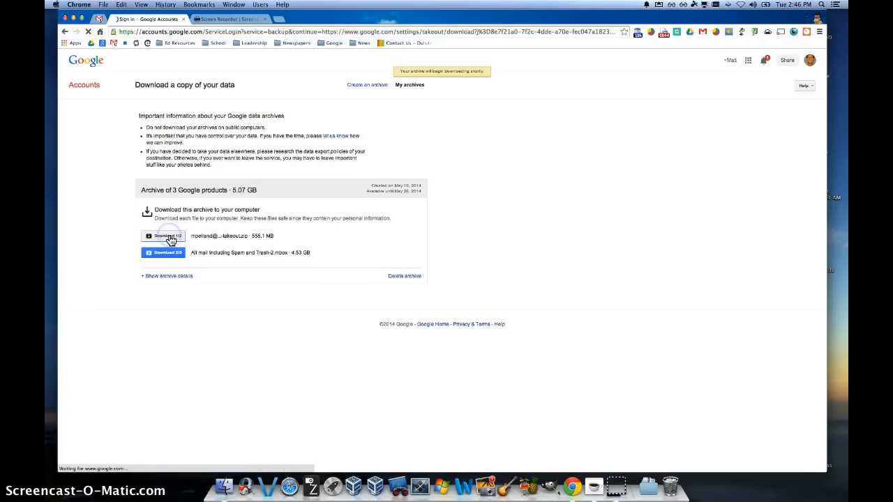
left_click(163, 235)
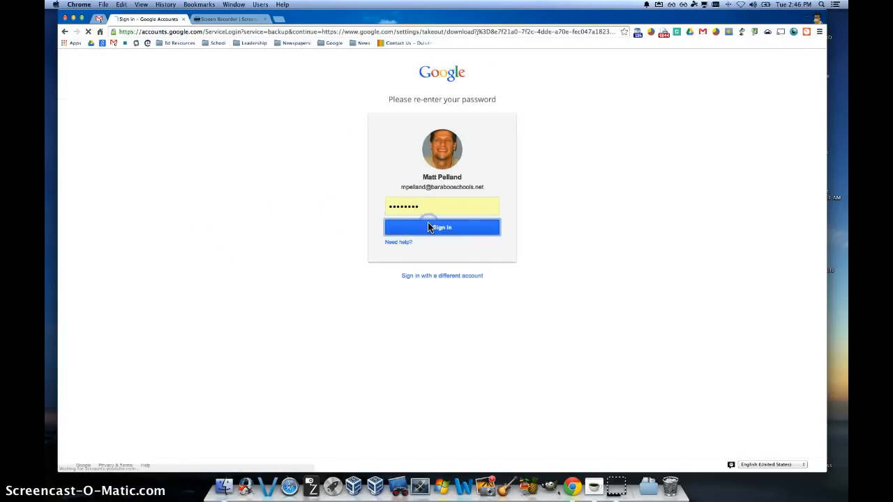
left_click(442, 227)
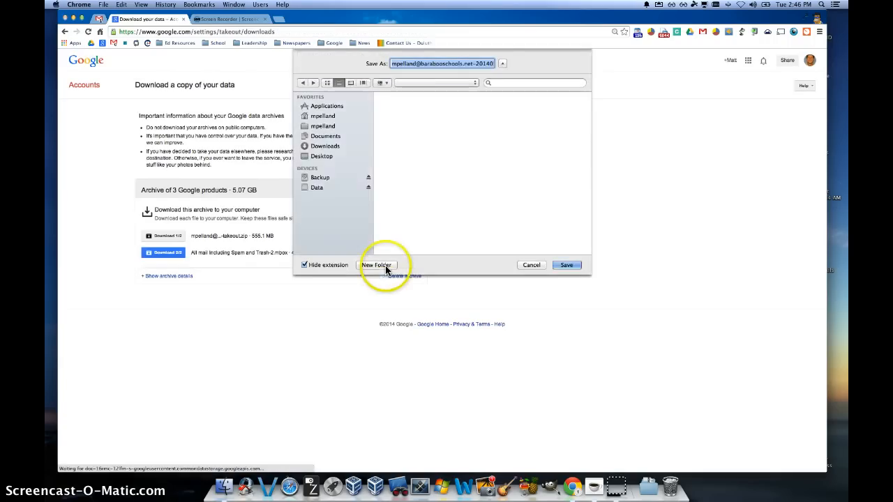
left_click(324, 146)
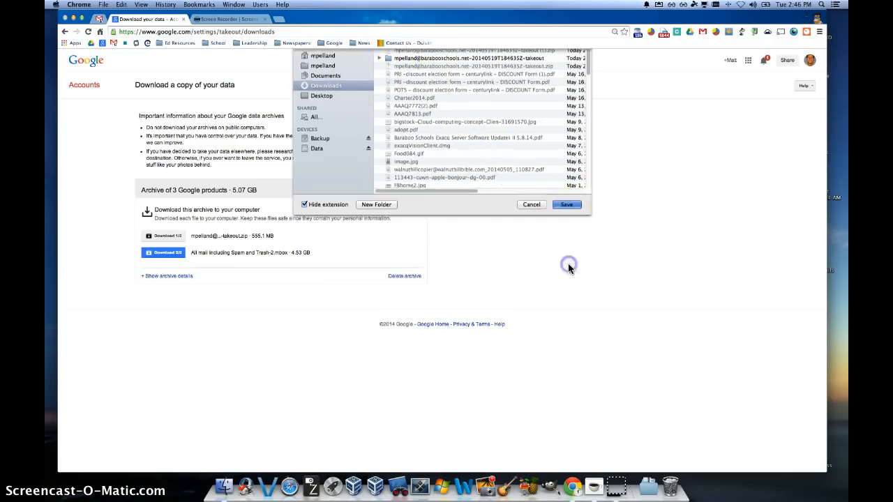
left_click(566, 204)
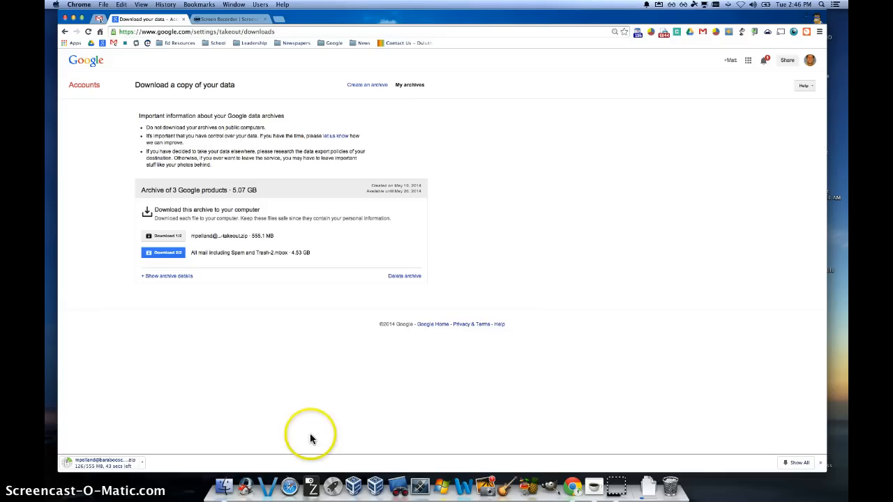
mouse_move(117, 473)
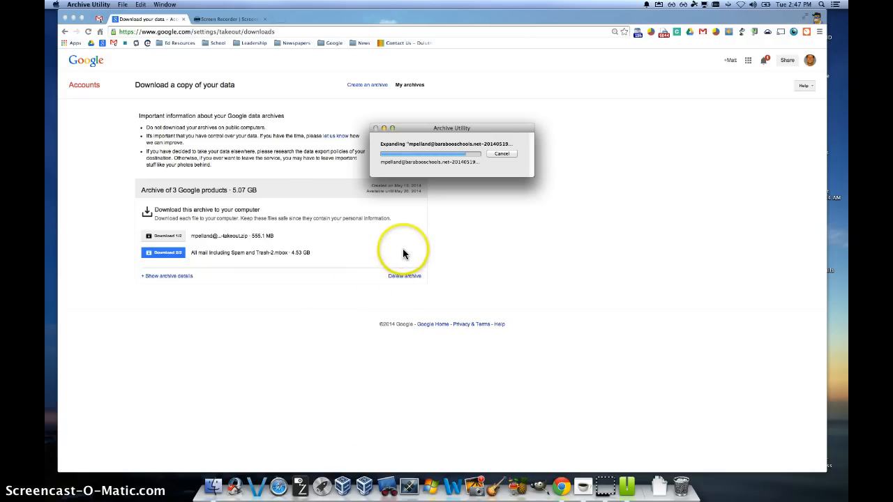
mouse_move(469, 145)
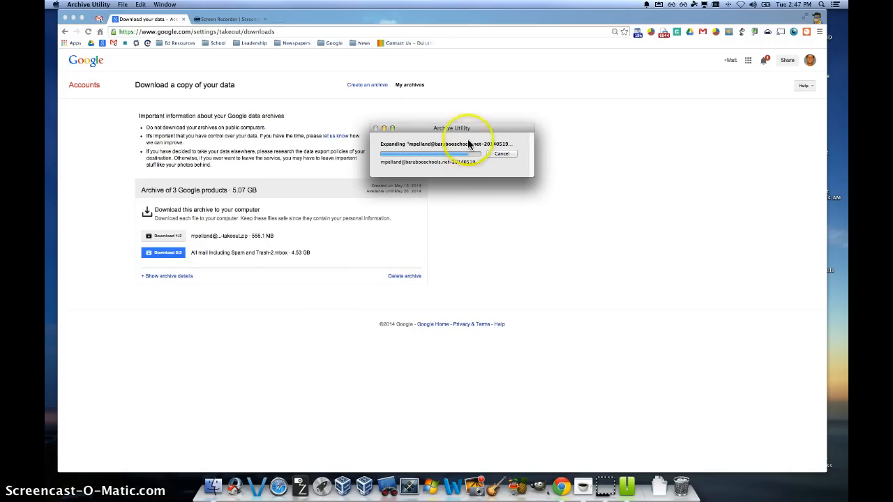
mouse_move(461, 186)
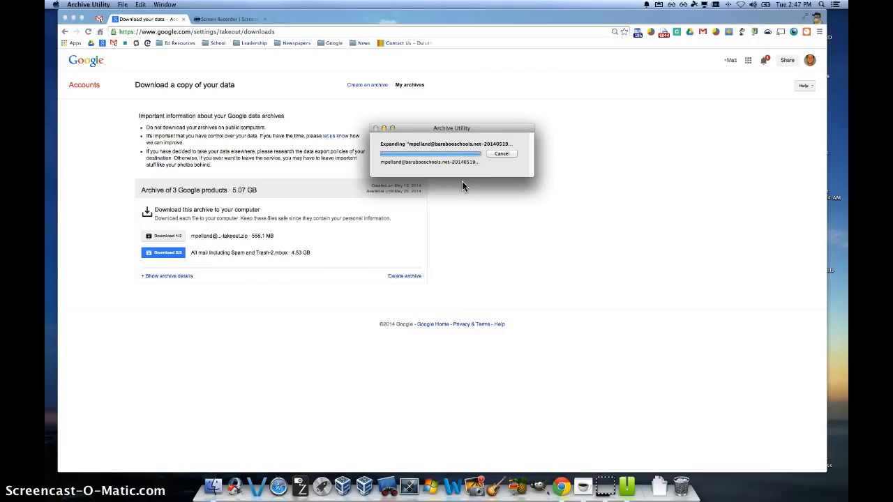
mouse_move(448, 223)
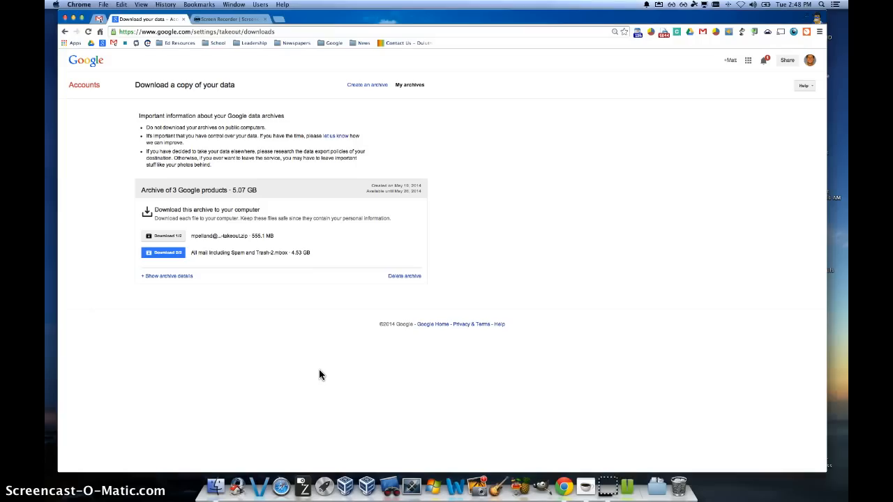
mouse_move(225, 485)
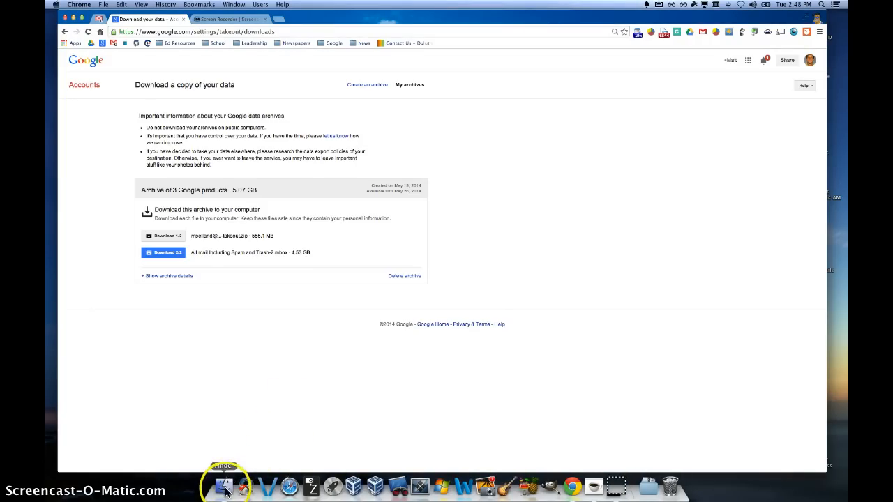
Open the 'takeout 3' folder in Downloads, view Contacts, then open the Drive folder
left_click(224, 486)
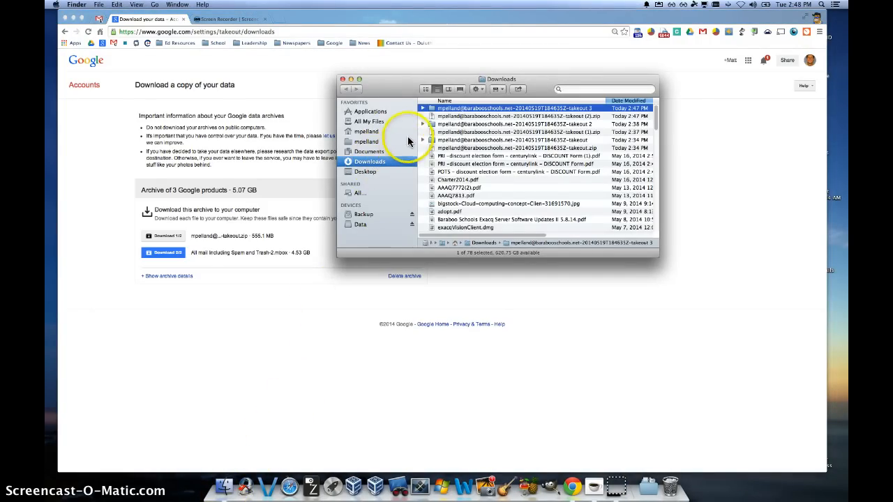
mouse_move(649, 259)
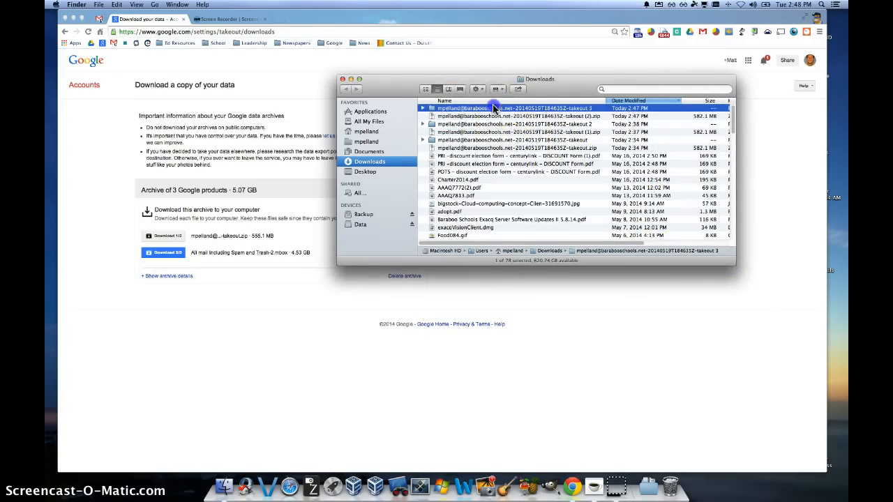
double_click(515, 107)
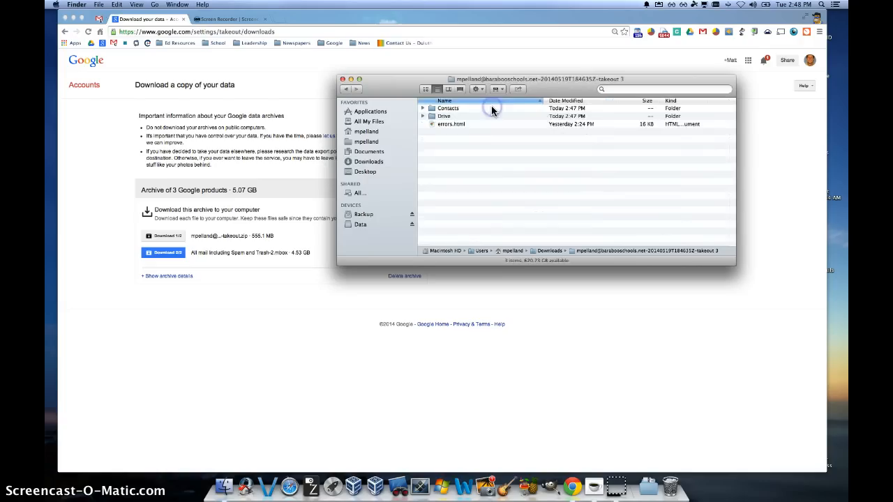
double_click(448, 109)
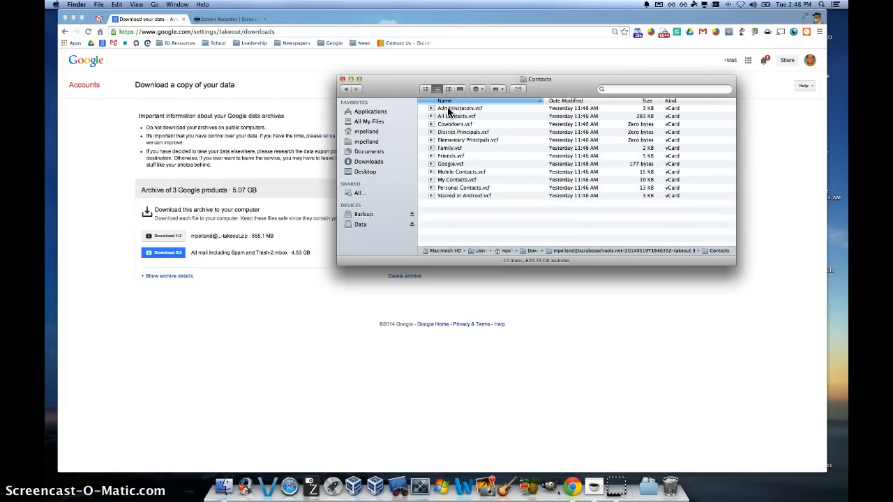
left_click(345, 88)
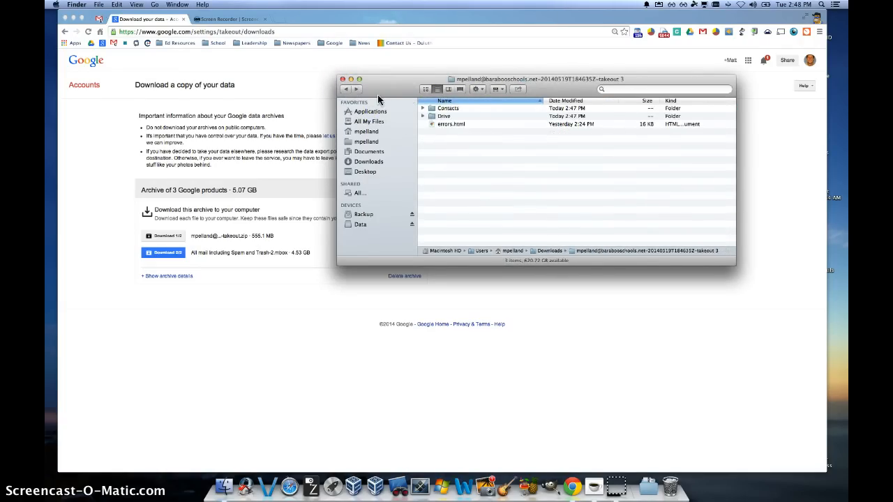
double_click(443, 116)
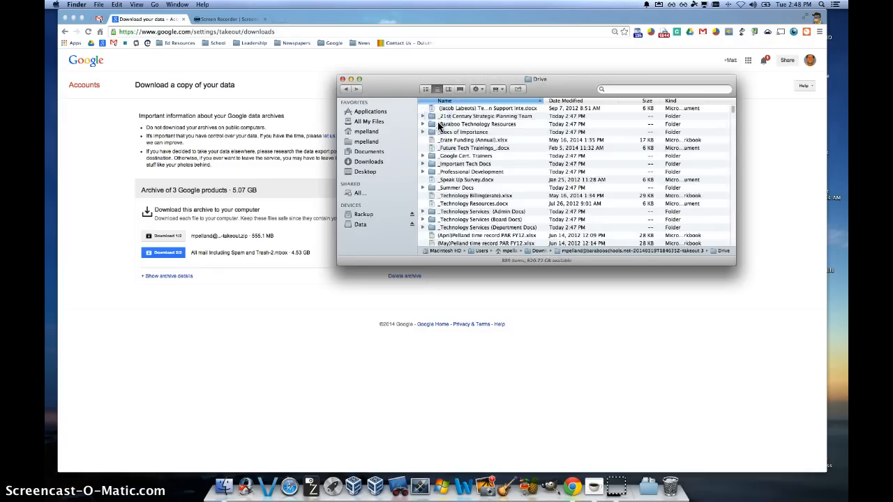